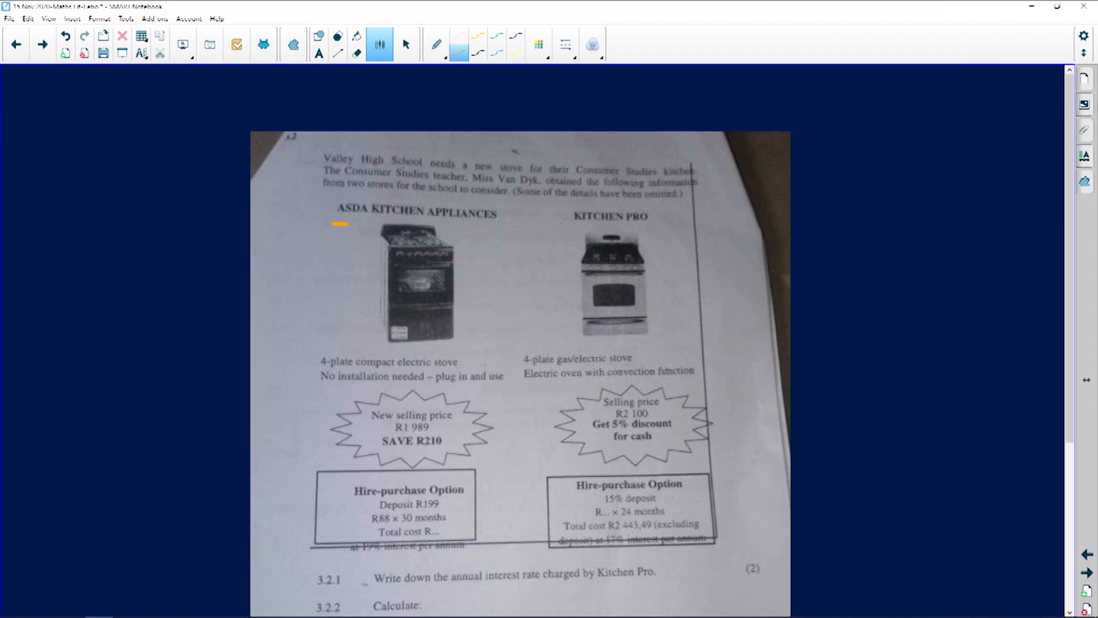
Underline the ASDA and Kitchen Pro headings and point arrows at the stove, SAVE R210 and 5% discount
{"action": "left_click_drag", "start_coordinate": [334, 222], "coordinate": [511, 225]}
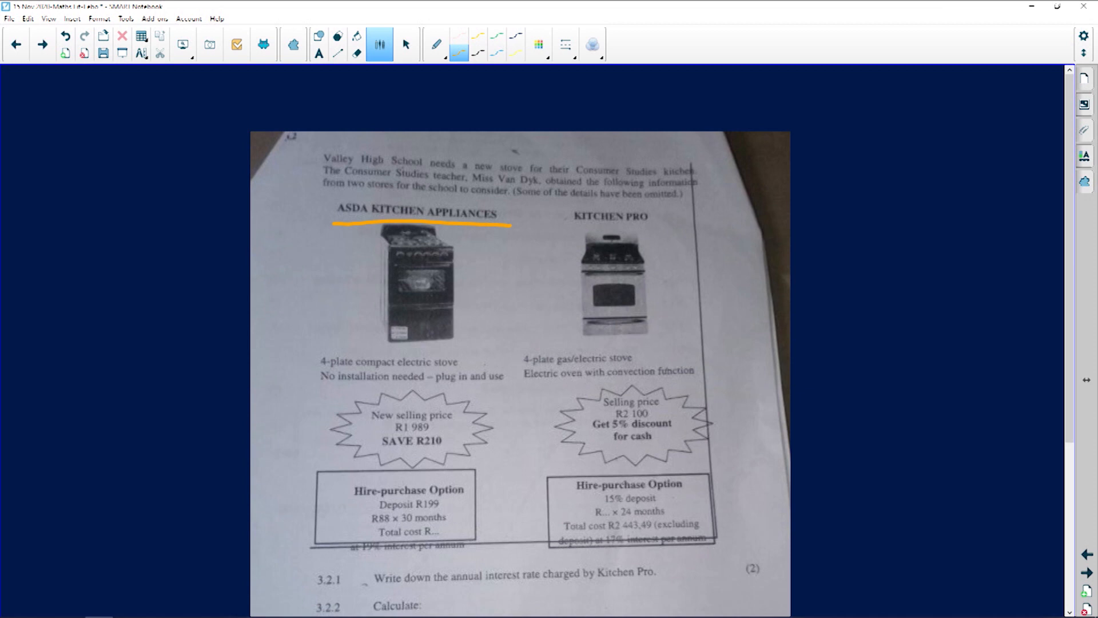
{"action": "left_click_drag", "start_coordinate": [555, 224], "coordinate": [674, 230]}
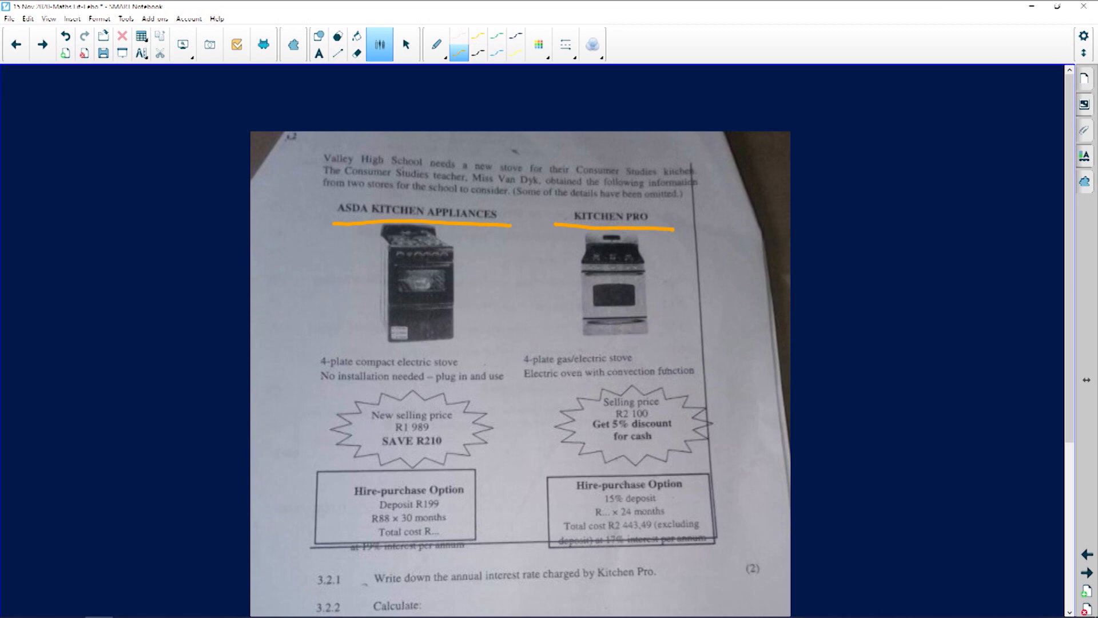
{"action": "left_click_drag", "start_coordinate": [275, 361], "coordinate": [305, 361]}
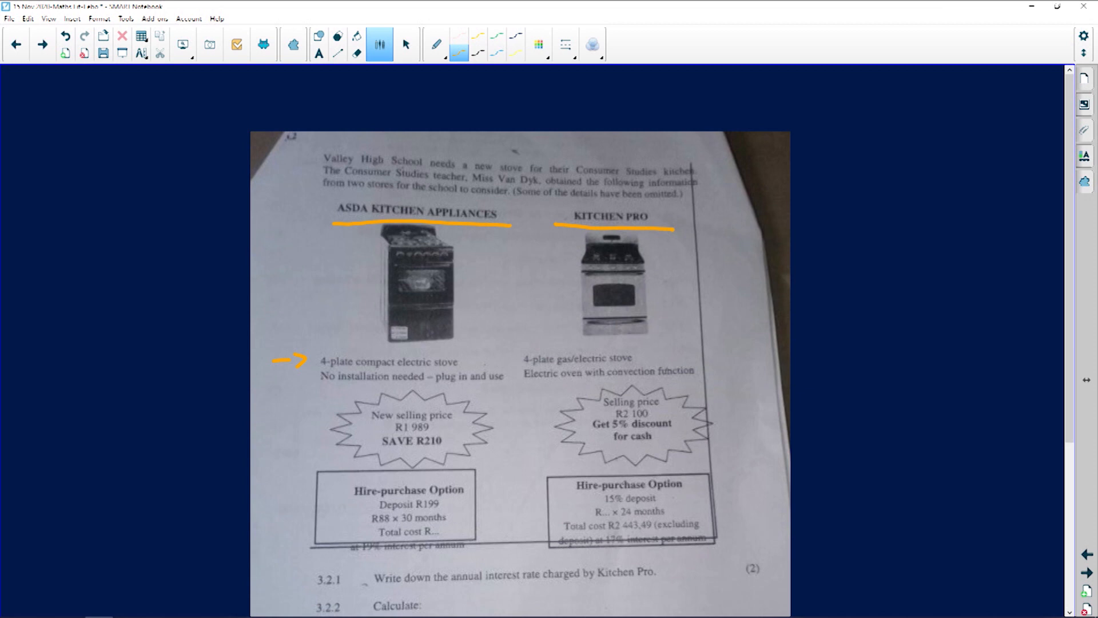
{"action": "left_click_drag", "start_coordinate": [283, 445], "coordinate": [340, 441]}
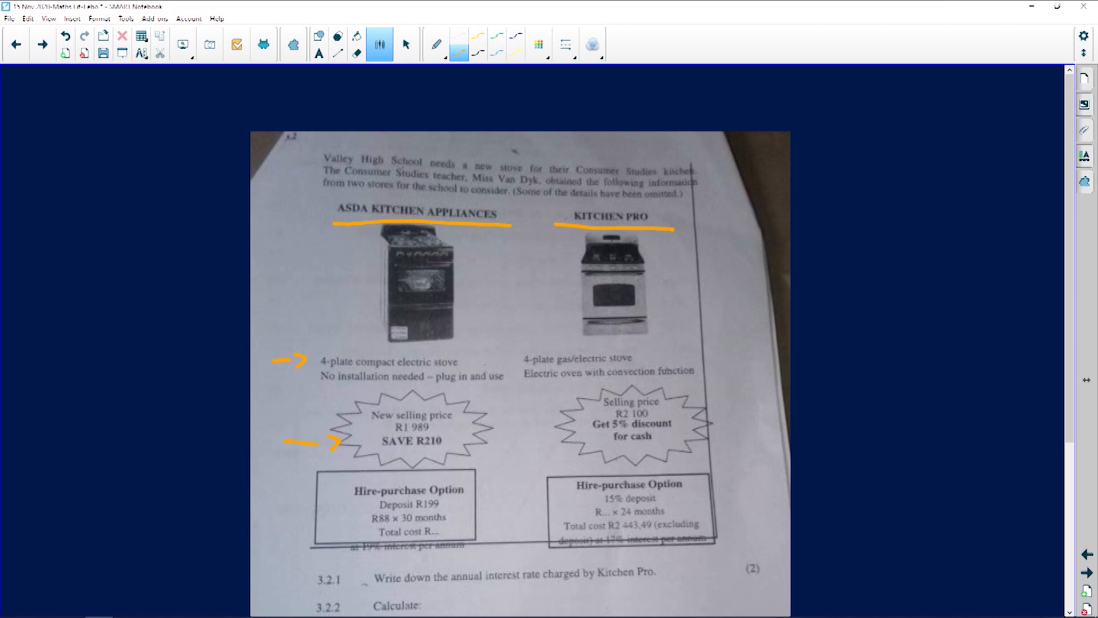
{"action": "left_click_drag", "start_coordinate": [746, 420], "coordinate": [690, 424]}
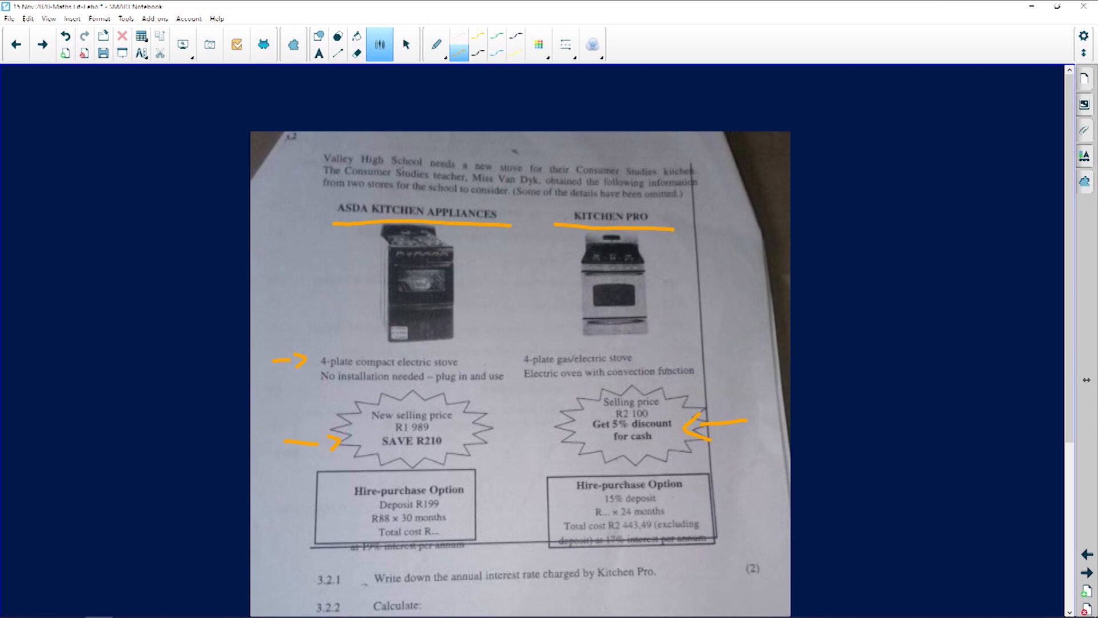
Mark the hire-purchase terms: ASDA deposit R199, R88 x 30 months, total cost, and Kitchen Pro's lines
{"action": "left_click_drag", "start_coordinate": [287, 521], "coordinate": [322, 517]}
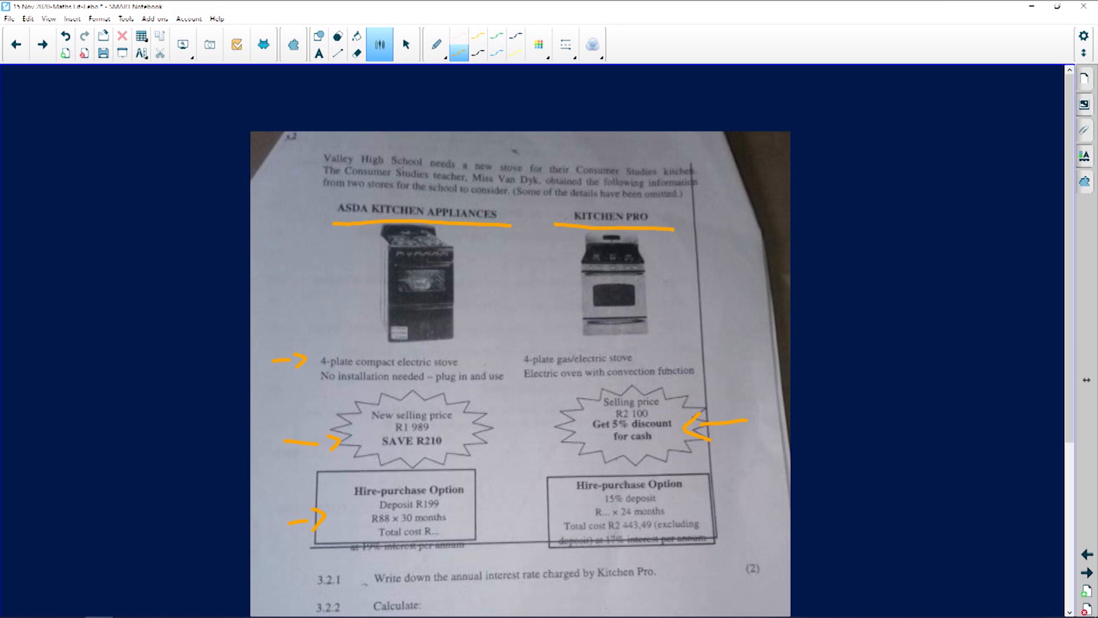
{"action": "left_click_drag", "start_coordinate": [483, 504], "coordinate": [448, 505]}
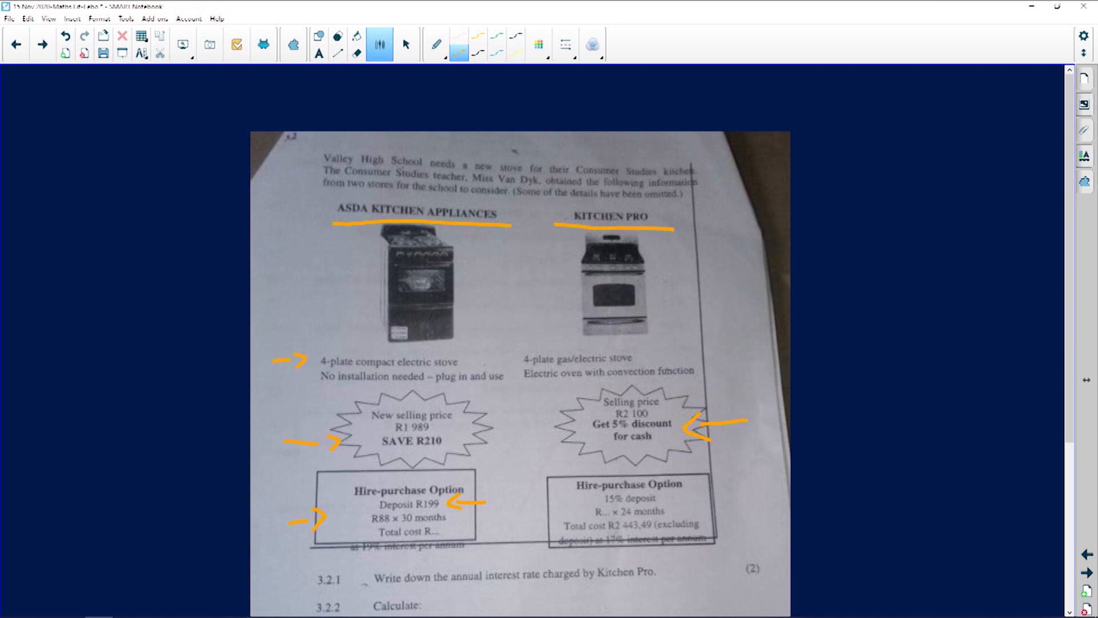
{"action": "left_click_drag", "start_coordinate": [487, 517], "coordinate": [453, 516]}
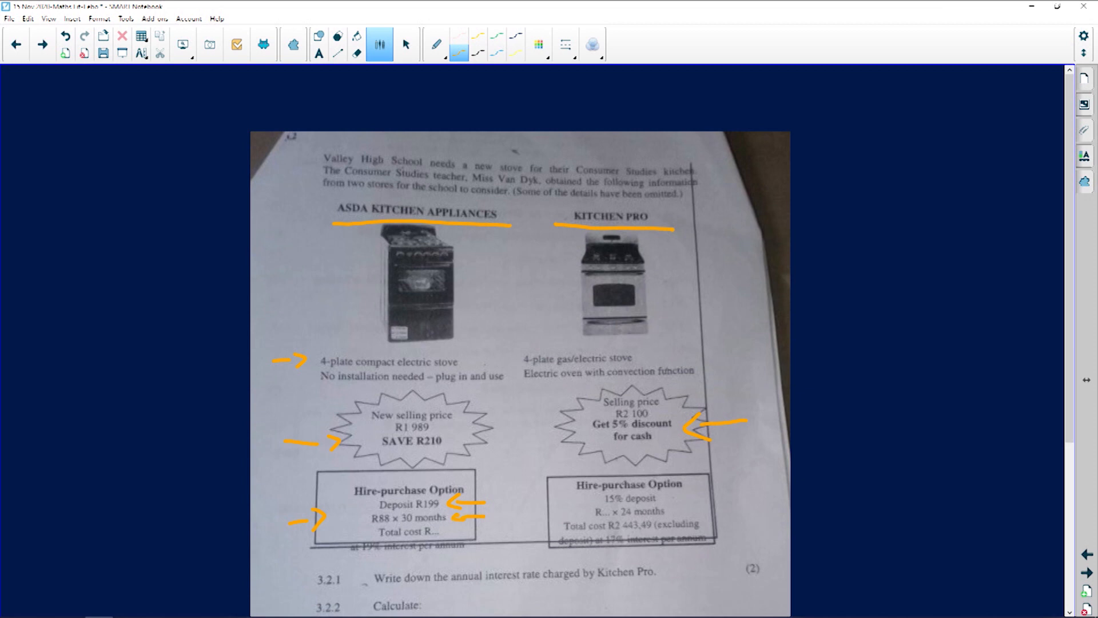
{"action": "left_click", "coordinate": [442, 533]}
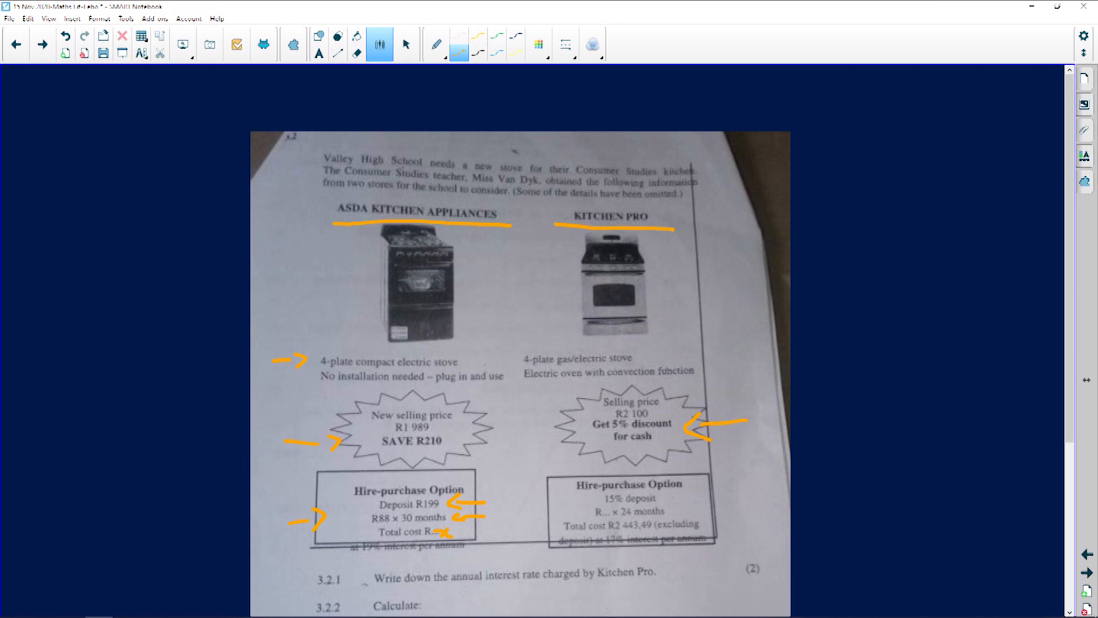
{"action": "left_click_drag", "start_coordinate": [714, 499], "coordinate": [676, 497]}
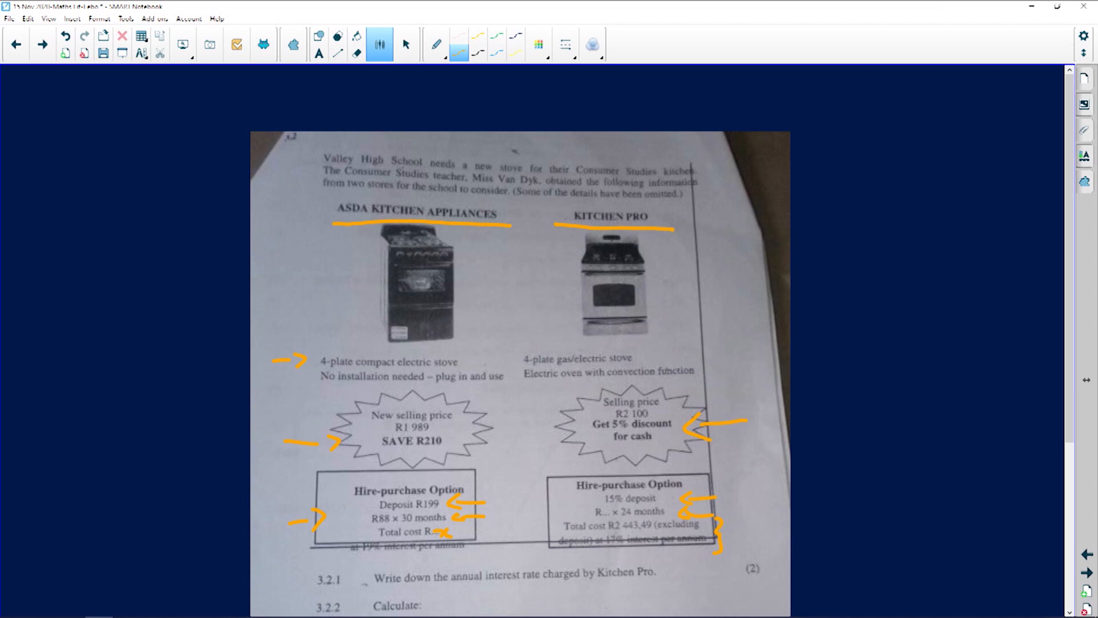
Underline the Kitchen Pro interest line and the ASDA 19% interest line
{"action": "left_click_drag", "start_coordinate": [591, 558], "coordinate": [702, 555]}
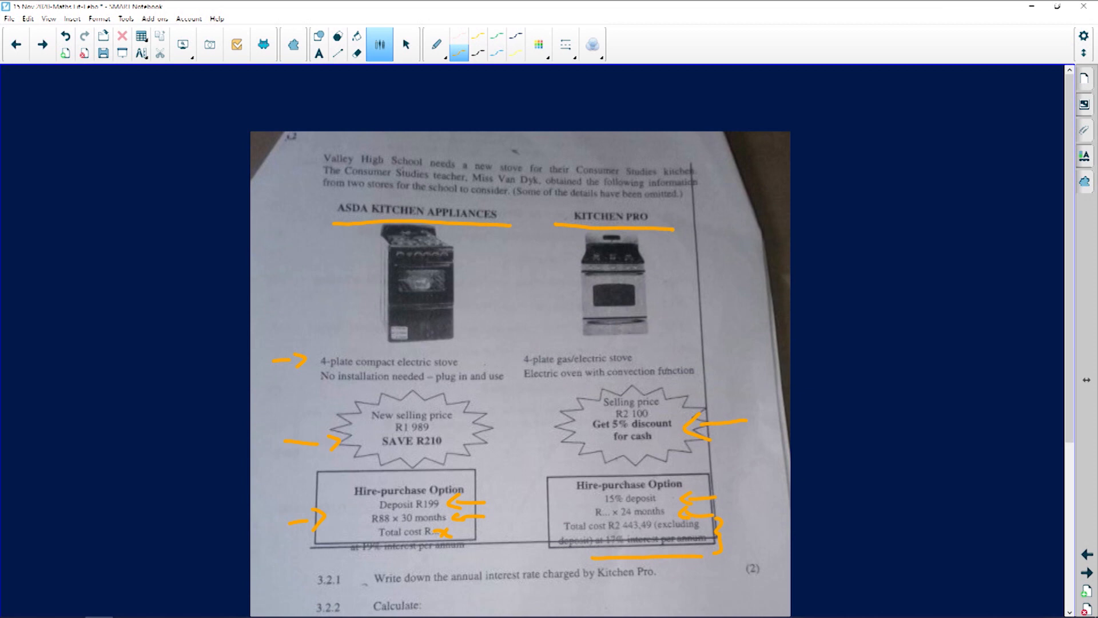
{"action": "left_click_drag", "start_coordinate": [349, 558], "coordinate": [475, 555]}
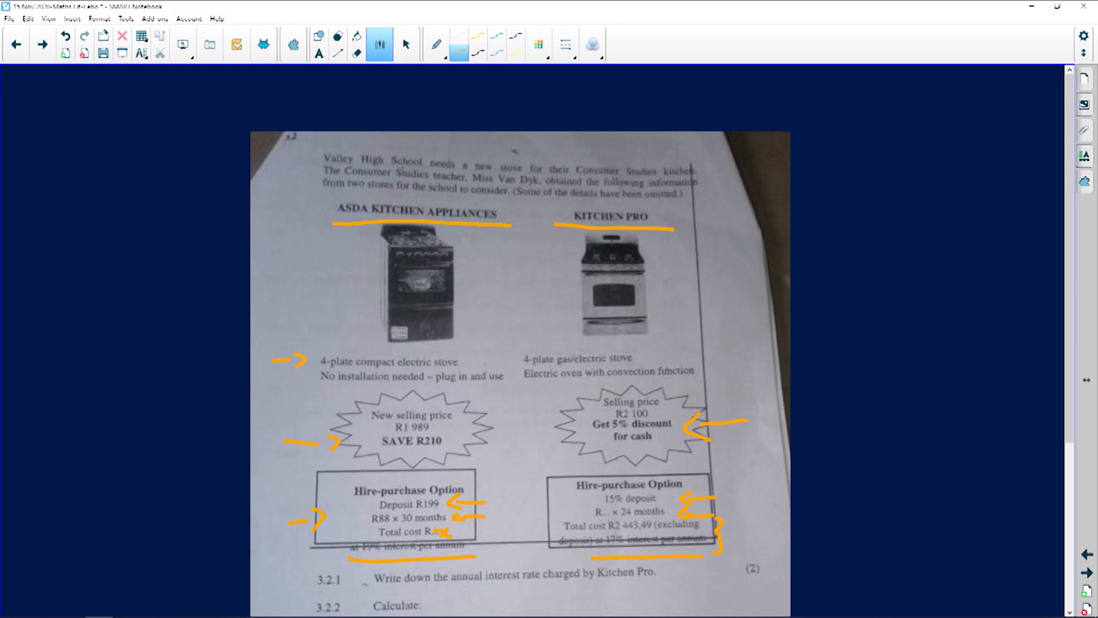
Underline 'rate charged by Kitchen Pro' in question 3.2.1
{"action": "scroll", "scroll_direction": "down", "scroll_amount": 3}
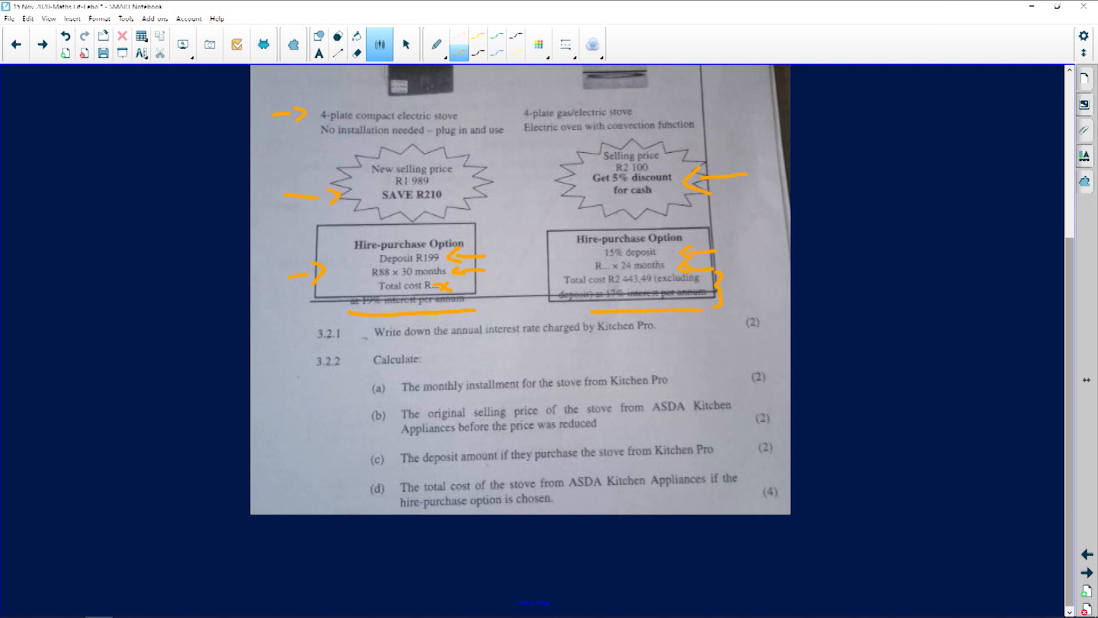
{"action": "left_click_drag", "start_coordinate": [560, 338], "coordinate": [651, 336]}
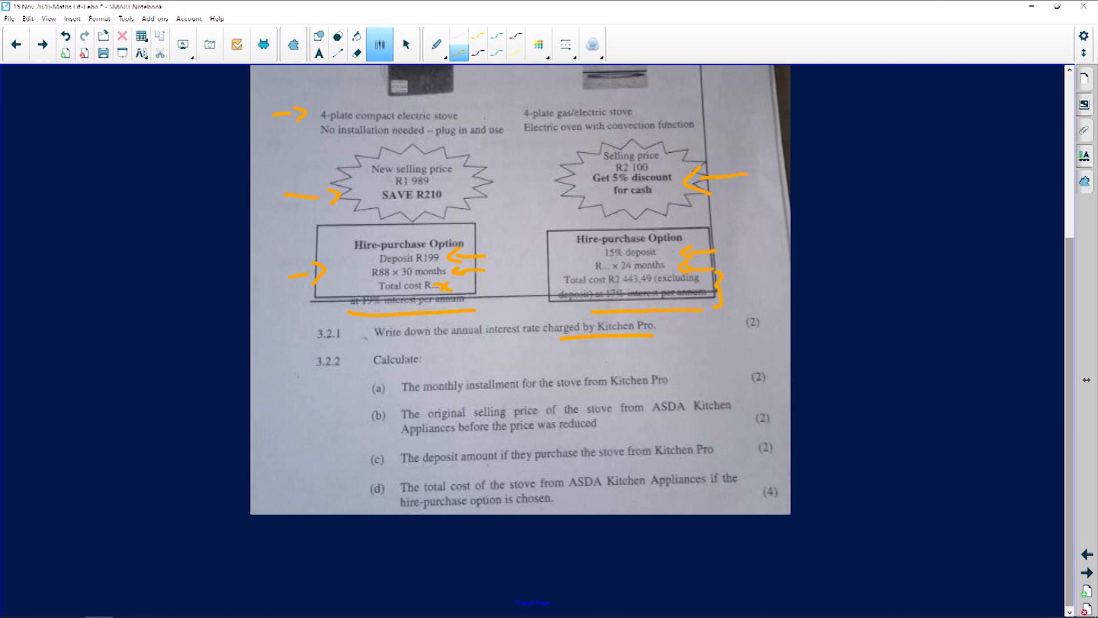
{"action": "left_click_drag", "start_coordinate": [512, 338], "coordinate": [539, 338]}
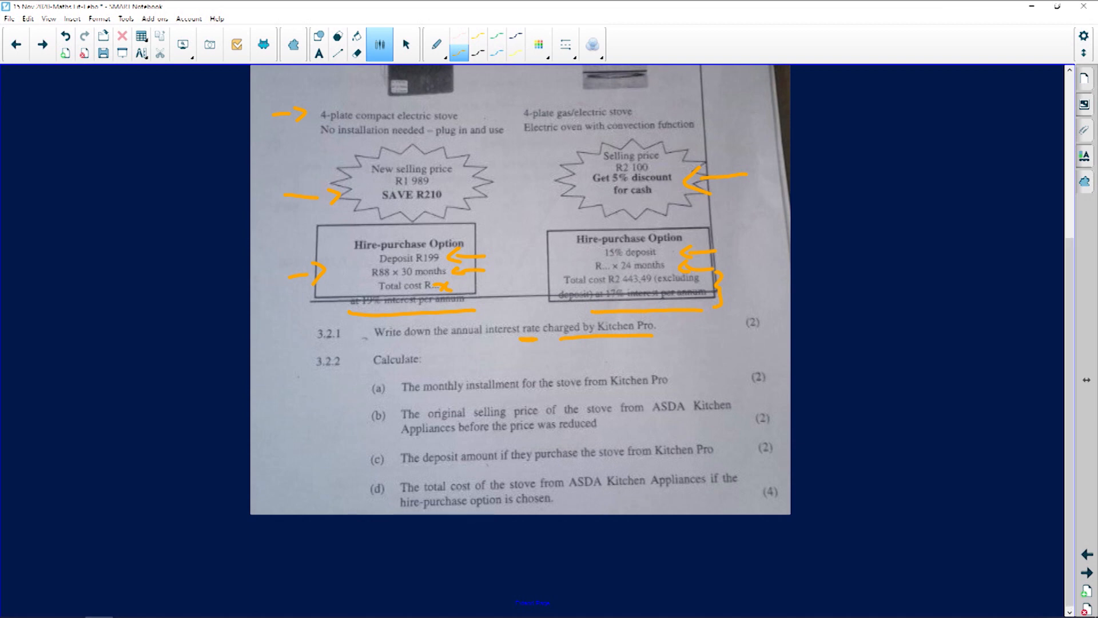
Circle the 17% interest figure and write the 3.2.1 answer label below the photo
{"action": "scroll", "scroll_direction": "down", "scroll_amount": 3}
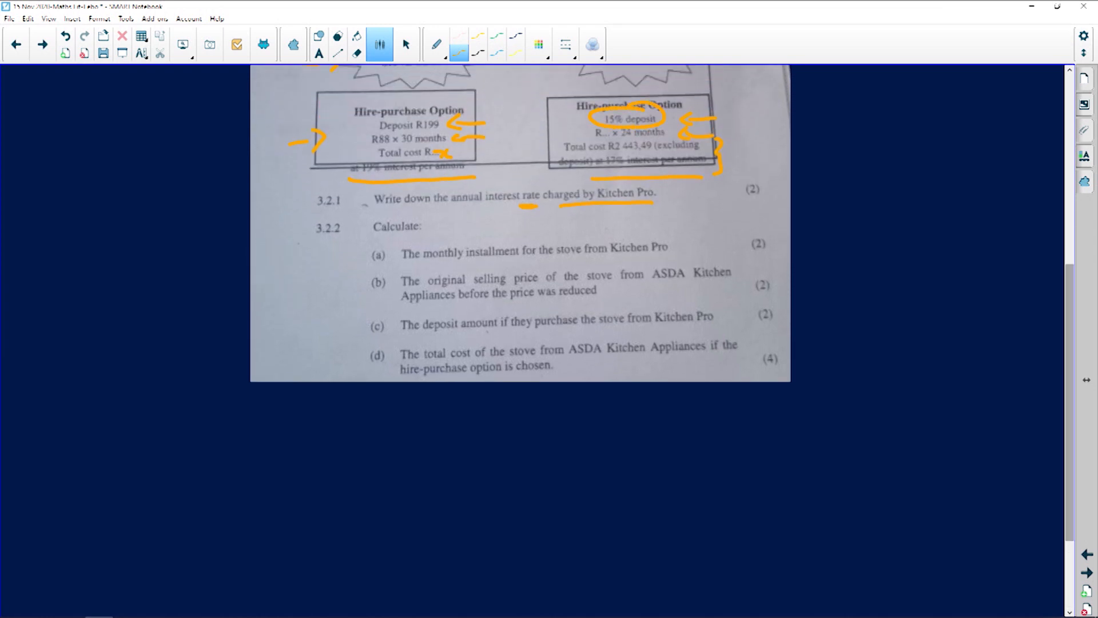
{"action": "left_click_drag", "start_coordinate": [595, 174], "coordinate": [718, 174]}
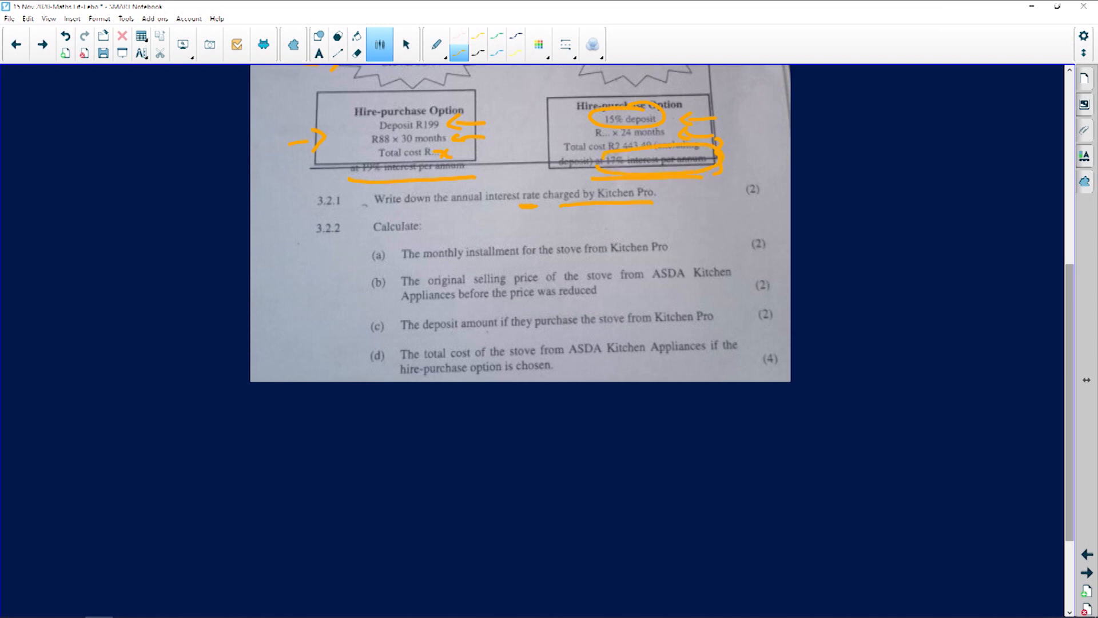
{"action": "left_click_drag", "start_coordinate": [105, 463], "coordinate": [178, 497]}
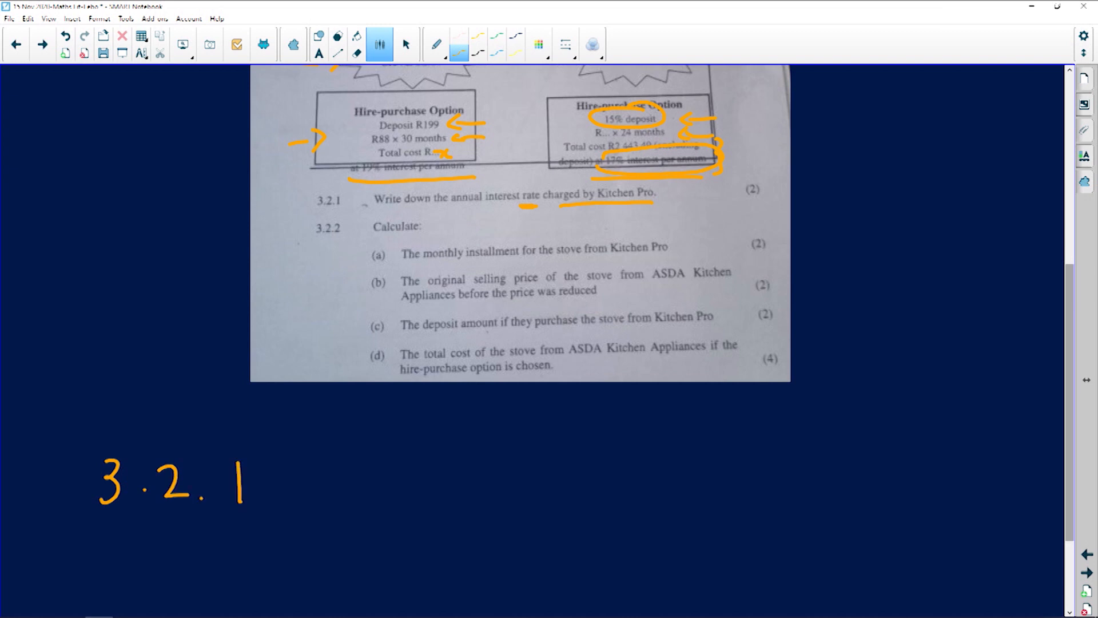
Write 17% as the 3.2.1 answer and label the next line 3.2.2 in orange
{"action": "left_click_drag", "start_coordinate": [368, 455], "coordinate": [437, 487]}
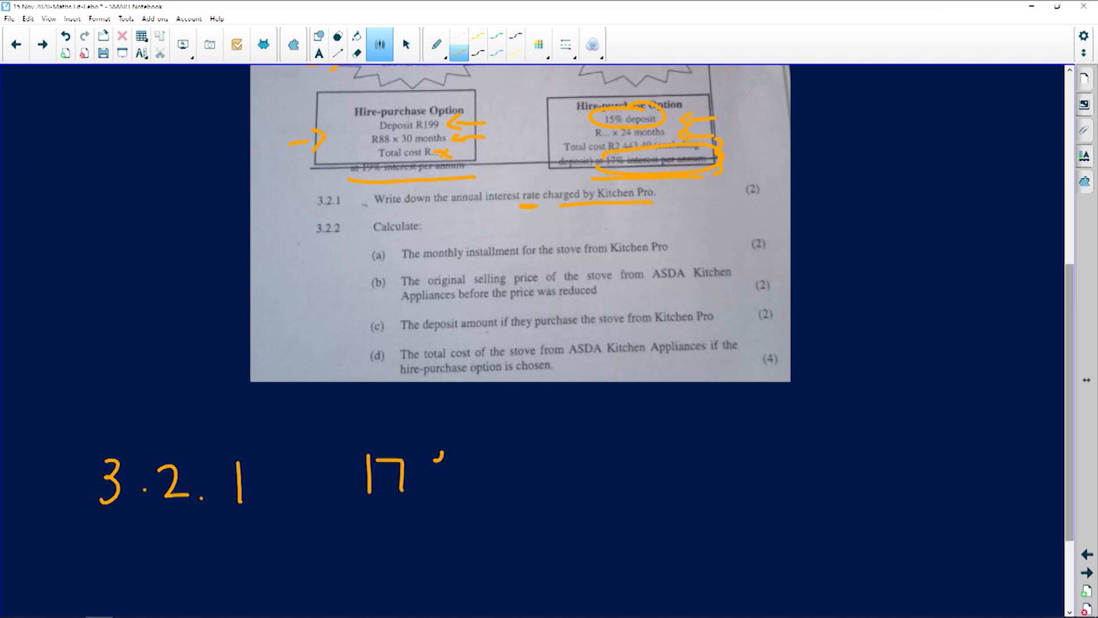
{"action": "left_click_drag", "start_coordinate": [441, 462], "coordinate": [456, 490]}
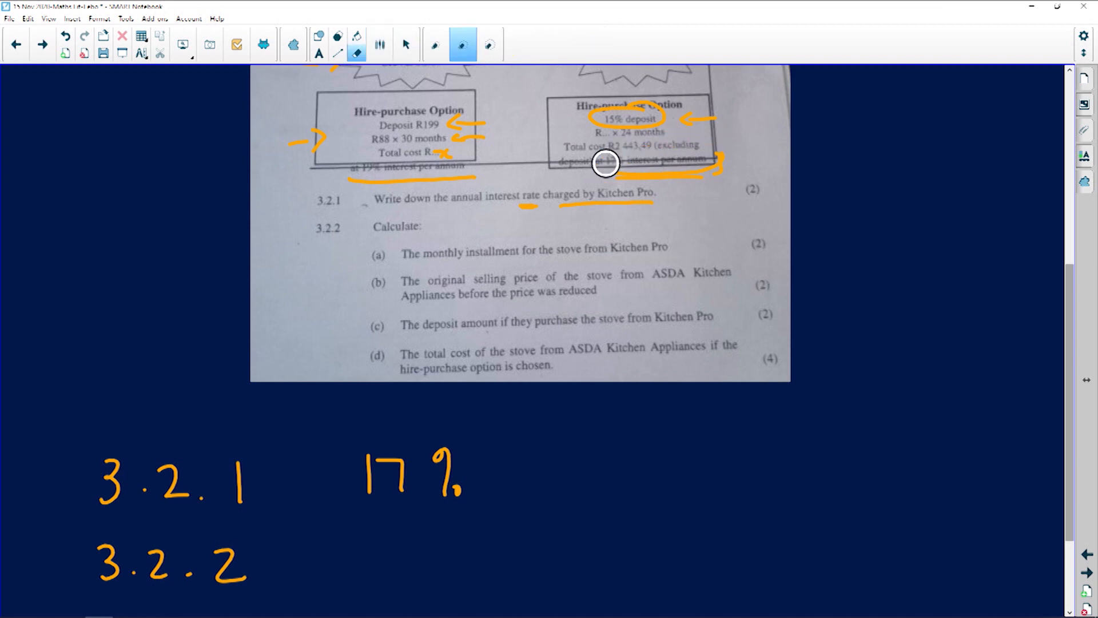
{"action": "left_click", "coordinate": [380, 44]}
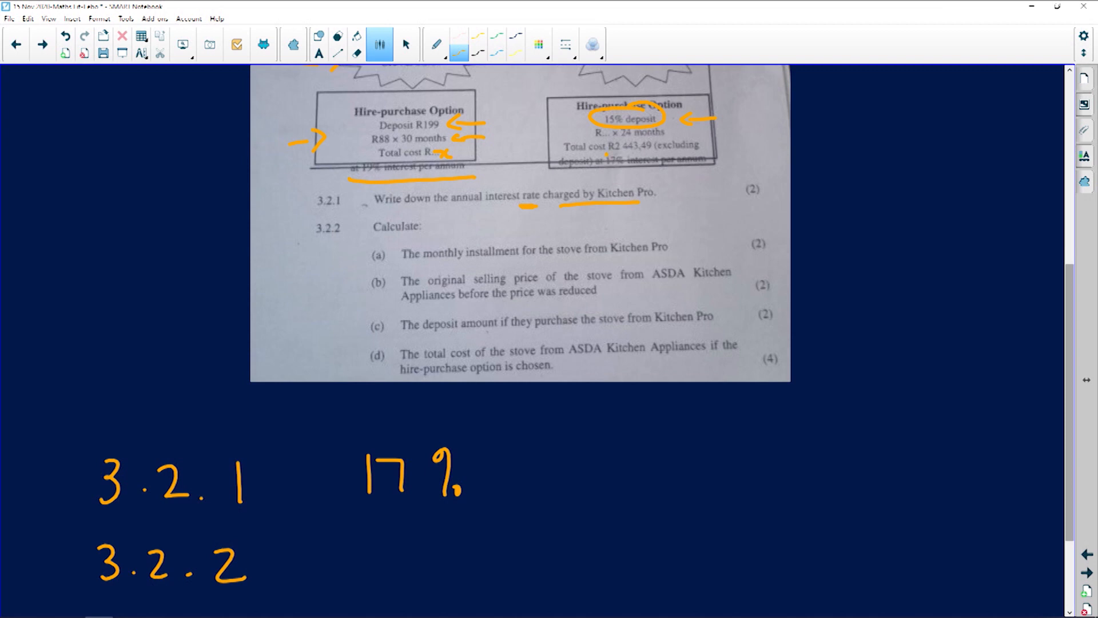
Write R2443,49 ÷ 24 on the 3.2.2 line and bring up the SHARP calculator
{"action": "left_click_drag", "start_coordinate": [353, 533], "coordinate": [357, 578]}
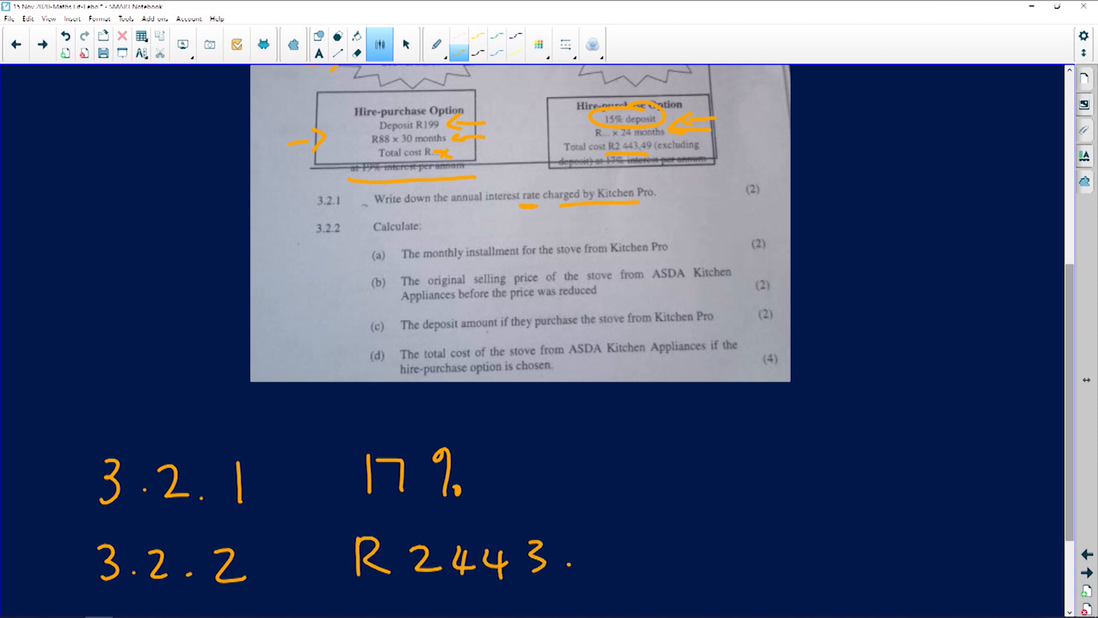
{"action": "type", "text": "49 ÷ 24"}
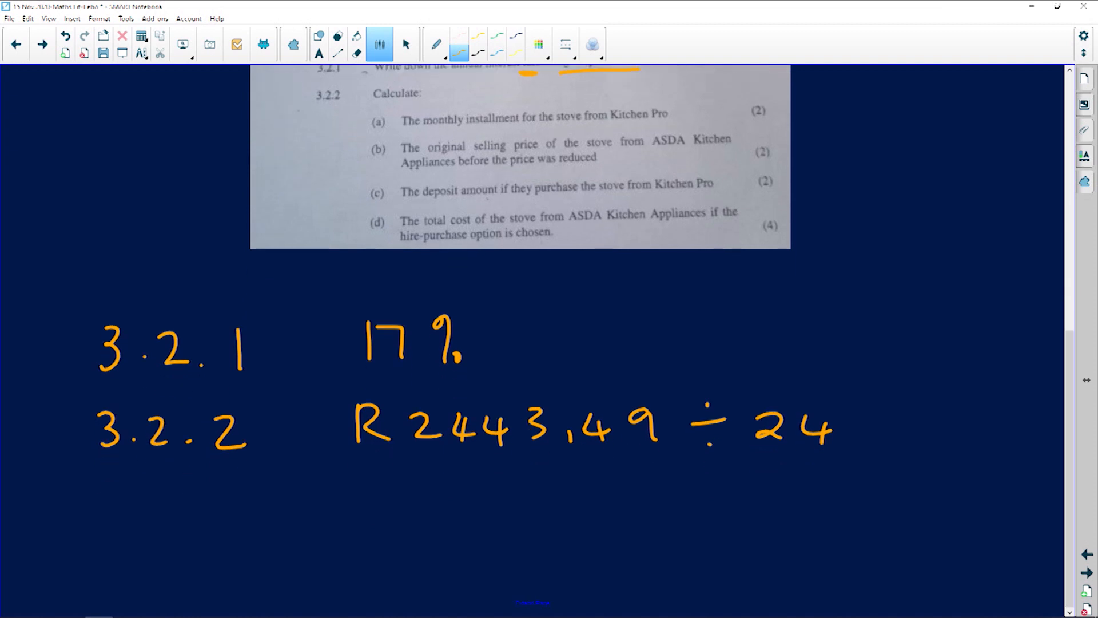
{"action": "left_click_drag", "start_coordinate": [294, 505], "coordinate": [325, 518]}
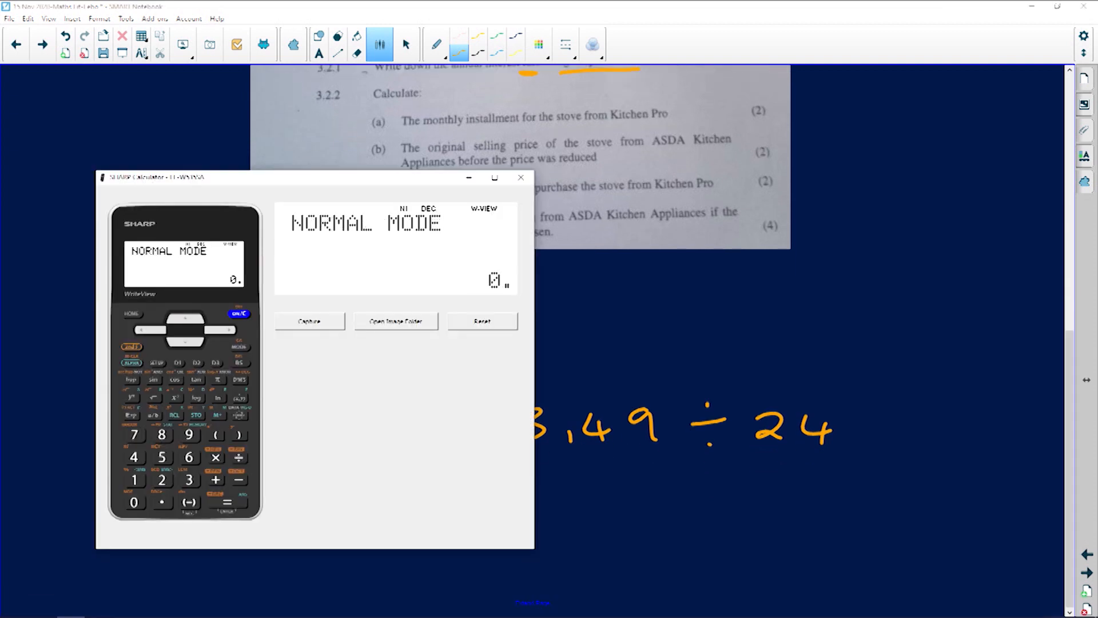
Work out 2443.49 ÷ 24 = 101.8120833 on the calculator and put it away
{"action": "left_click", "coordinate": [162, 480]}
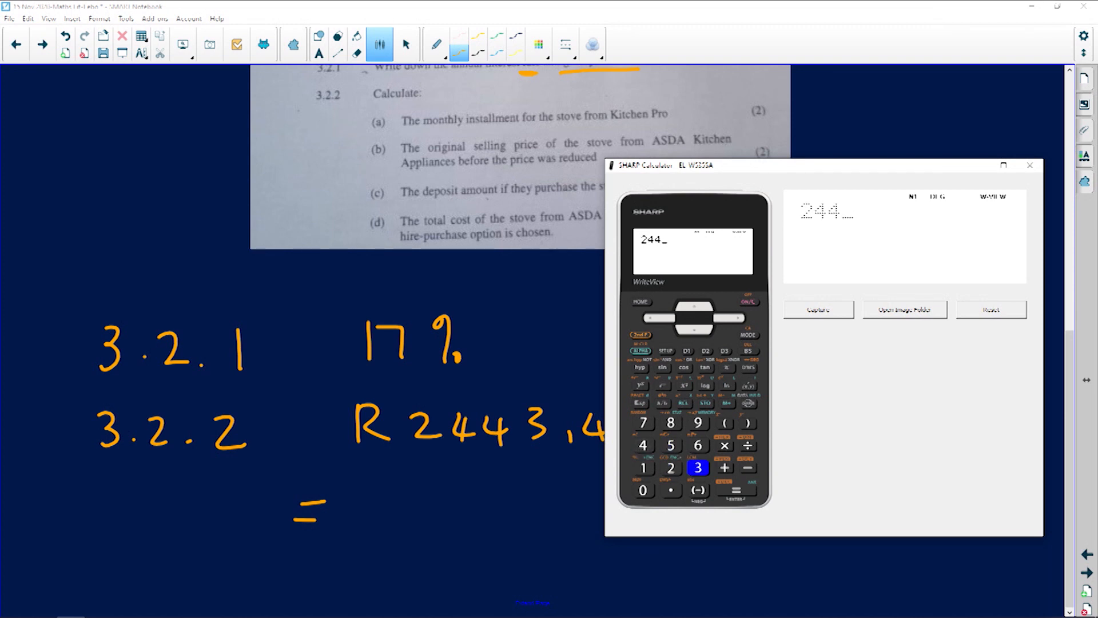
{"action": "left_click", "coordinate": [696, 467]}
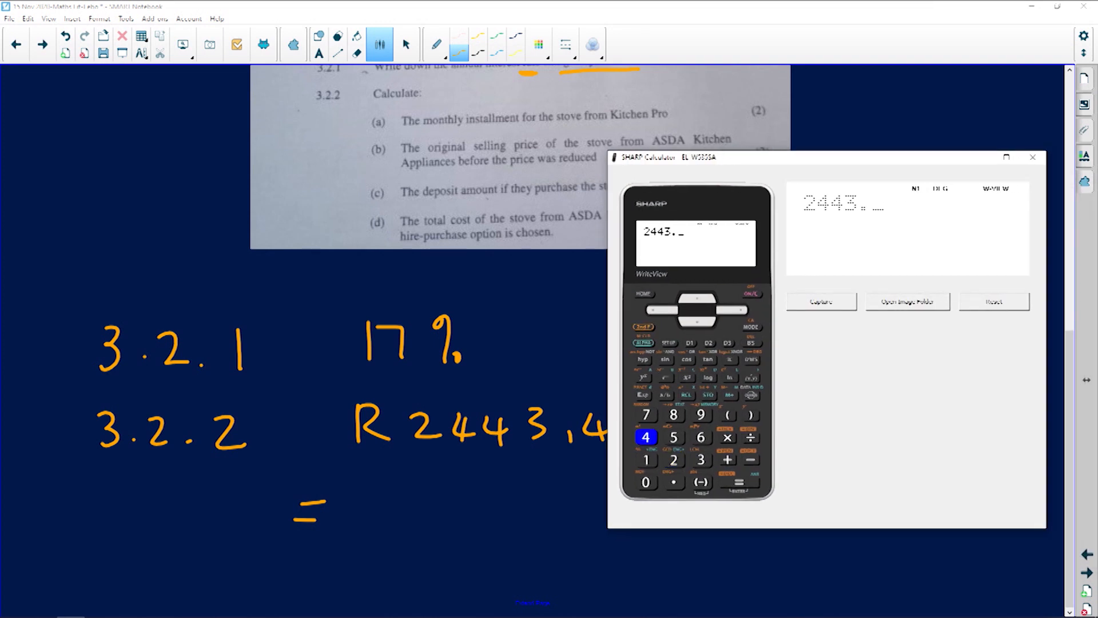
{"action": "left_click", "coordinate": [672, 459]}
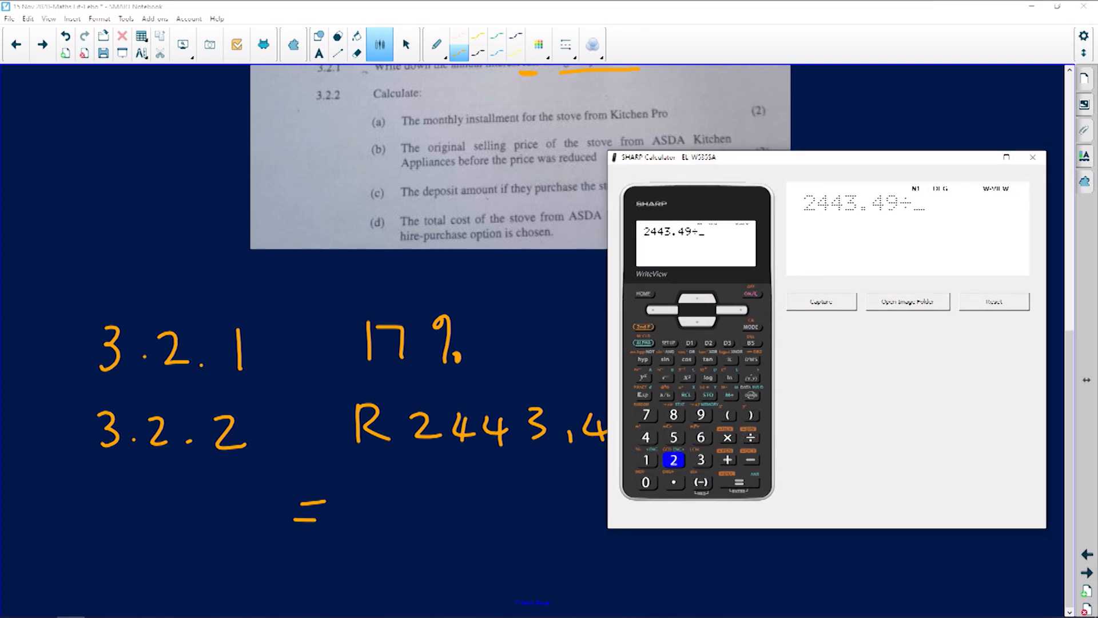
{"action": "left_click", "coordinate": [737, 482]}
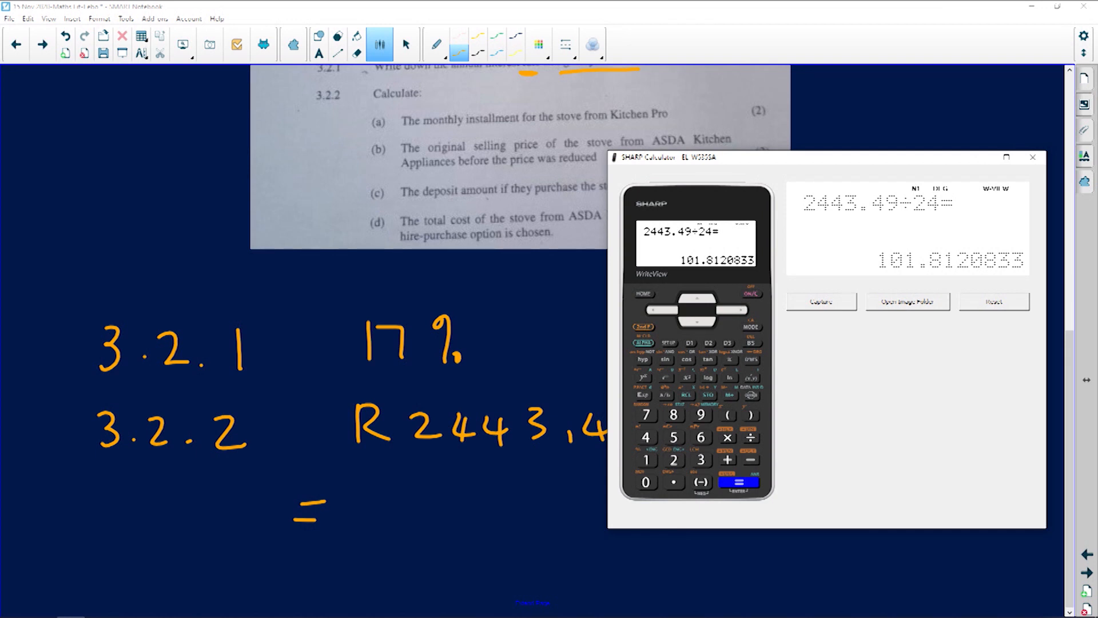
{"action": "left_click", "coordinate": [1032, 157]}
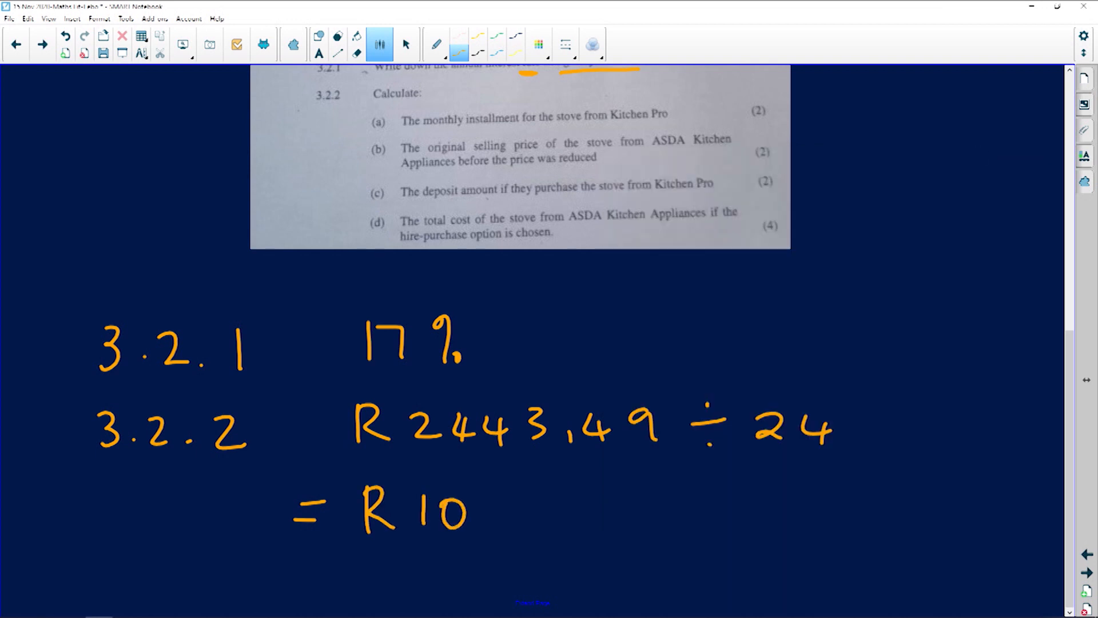
Write = R101,81 per month as the 3.2.2 answer
{"action": "type", "text": "1,81"}
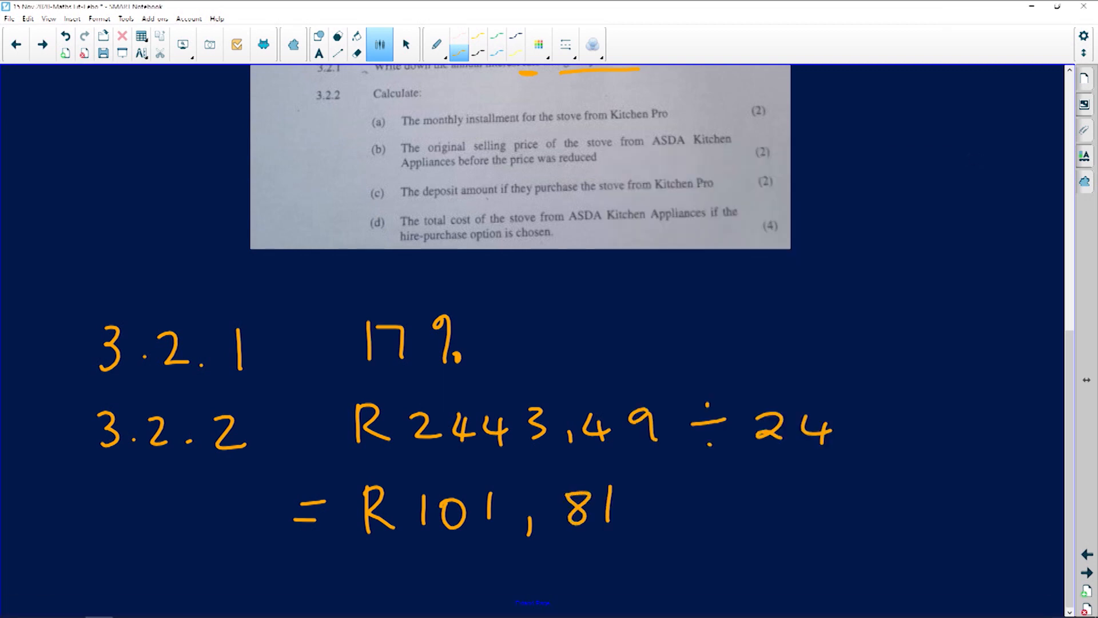
{"action": "type", "text": "per"}
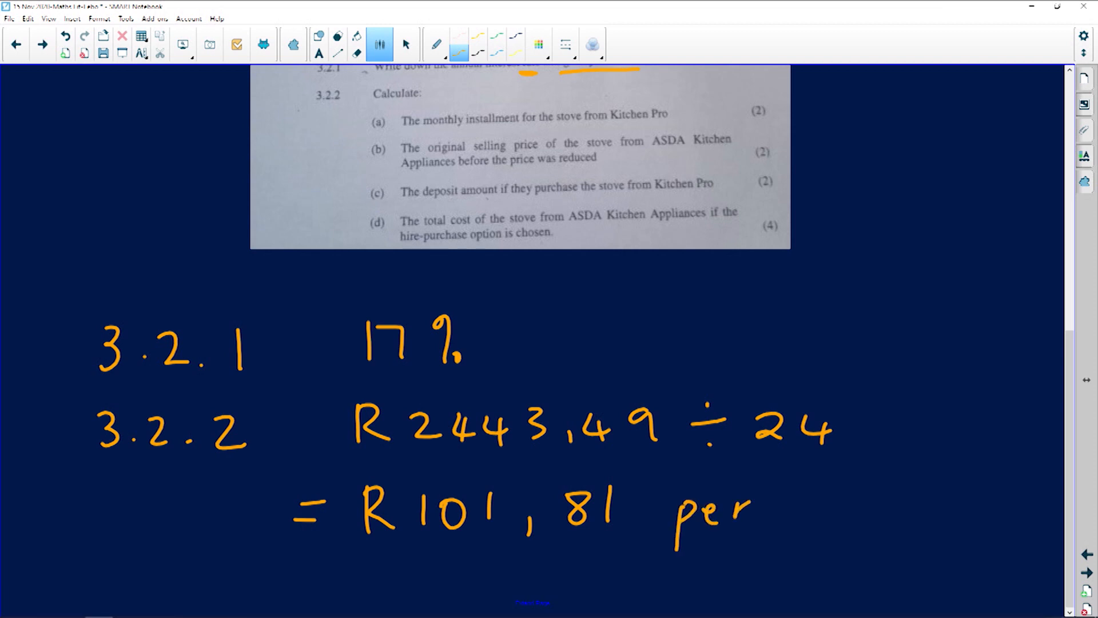
{"action": "type", "text": "month"}
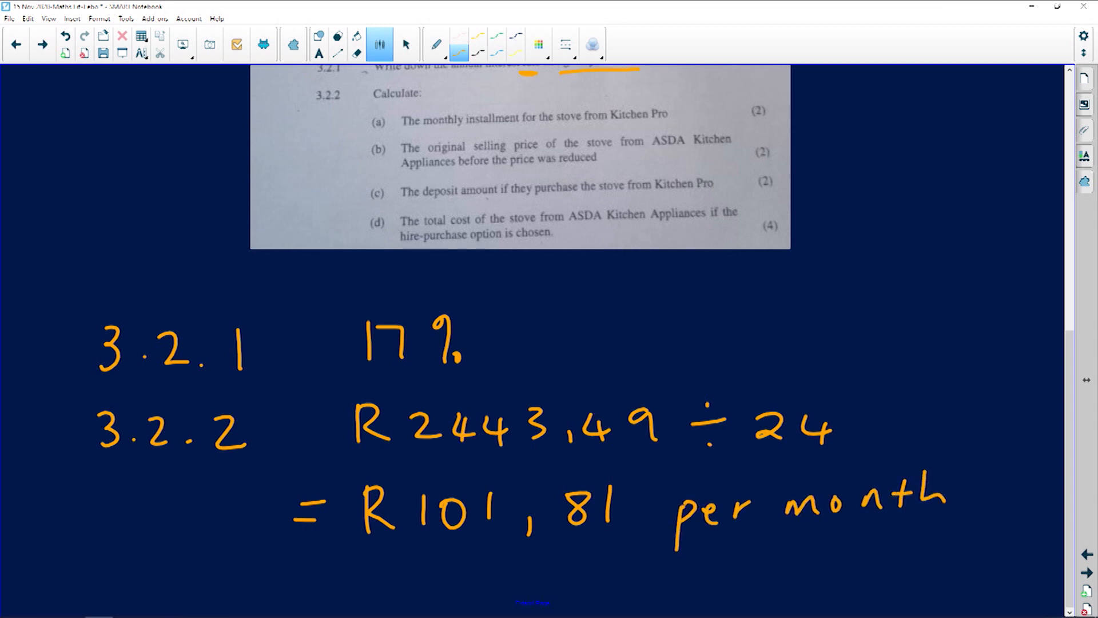
{"action": "scroll", "scroll_direction": "down", "scroll_amount": 3}
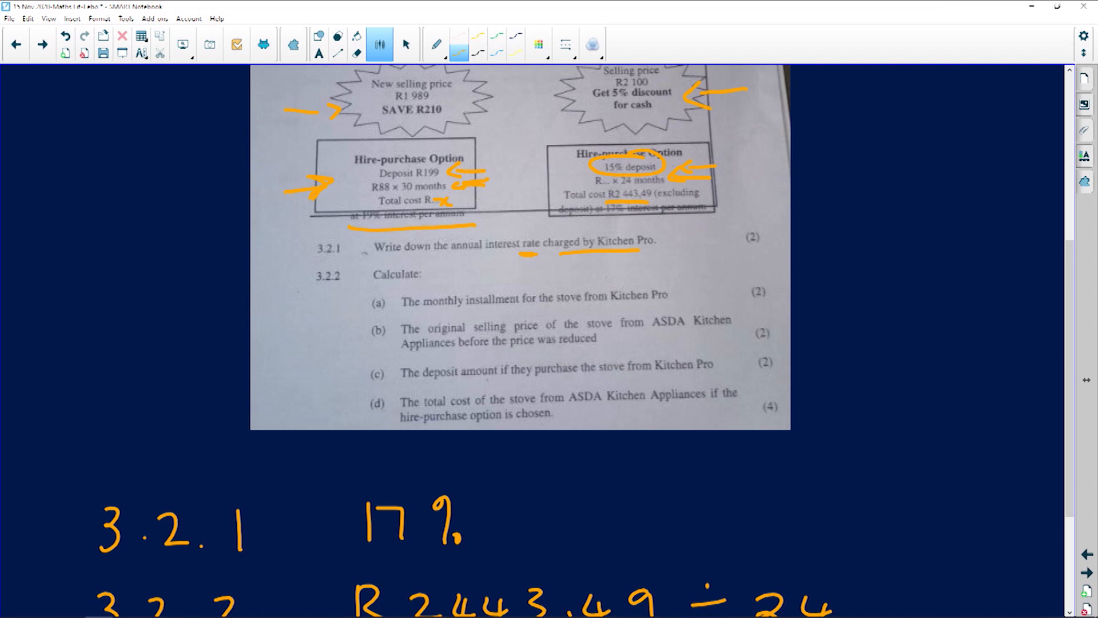
Underline ASDA Kitchen in question (b), then write 3.2.3 with R1989 and an equals sign
{"action": "left_click_drag", "start_coordinate": [640, 335], "coordinate": [735, 336]}
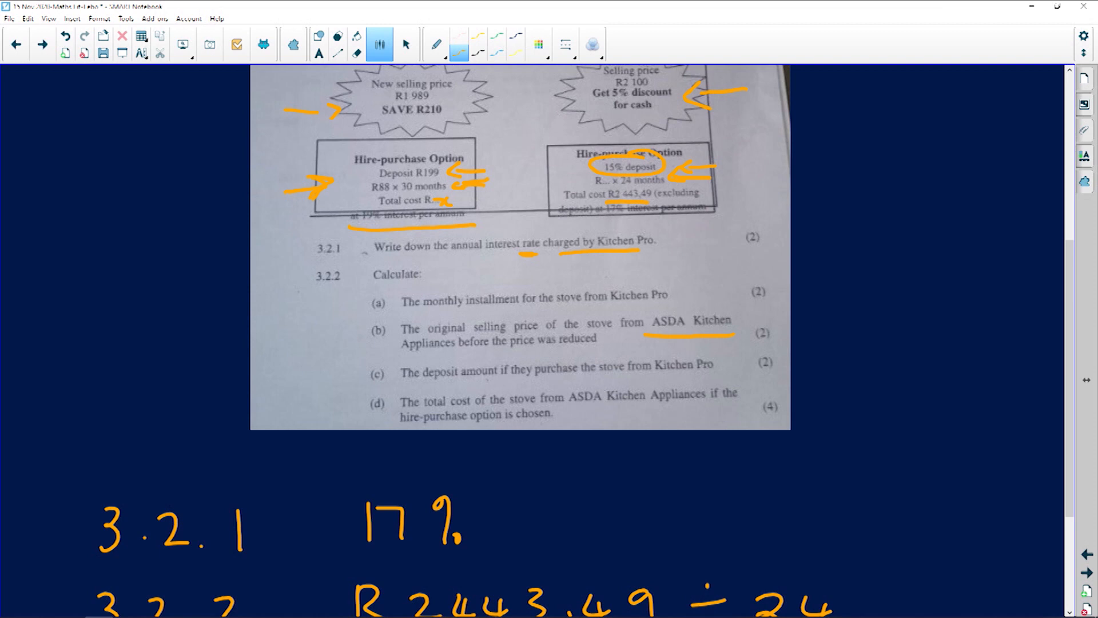
{"action": "left_click_drag", "start_coordinate": [374, 125], "coordinate": [452, 121]}
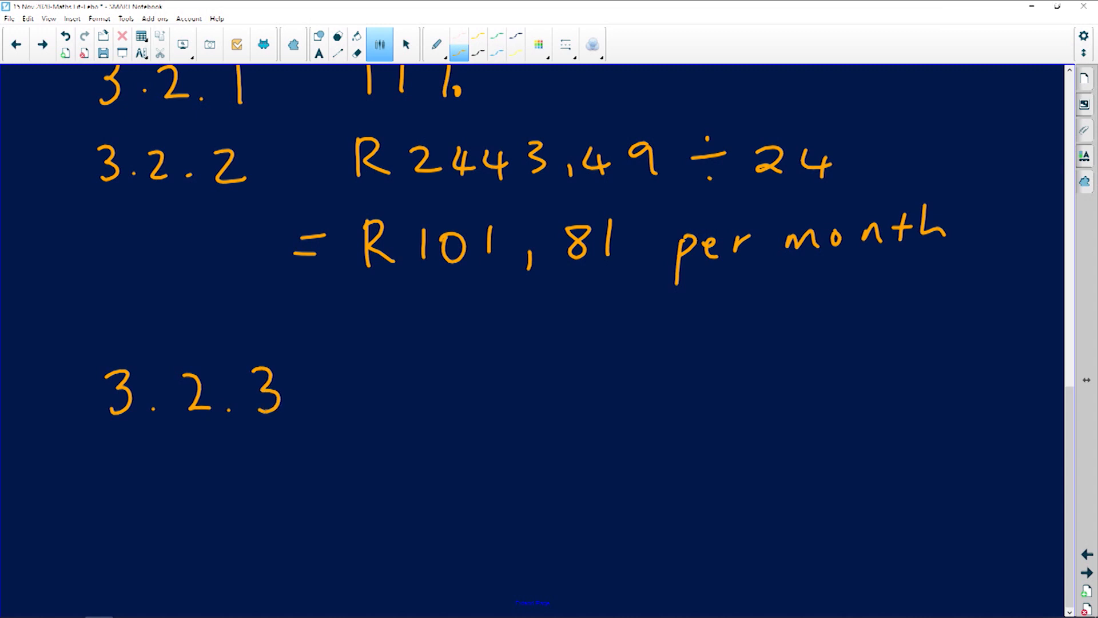
{"action": "left_click_drag", "start_coordinate": [399, 354], "coordinate": [413, 403]}
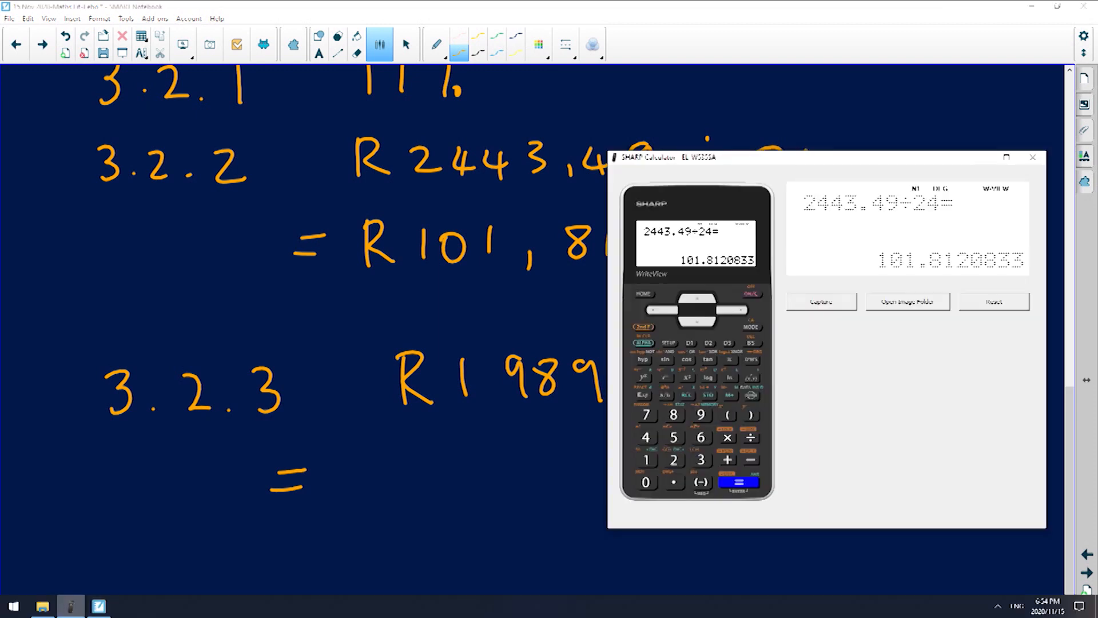
Clear the calculator, compute 1989 + 210 = 2199 and put the calculator away
{"action": "left_click", "coordinate": [645, 459]}
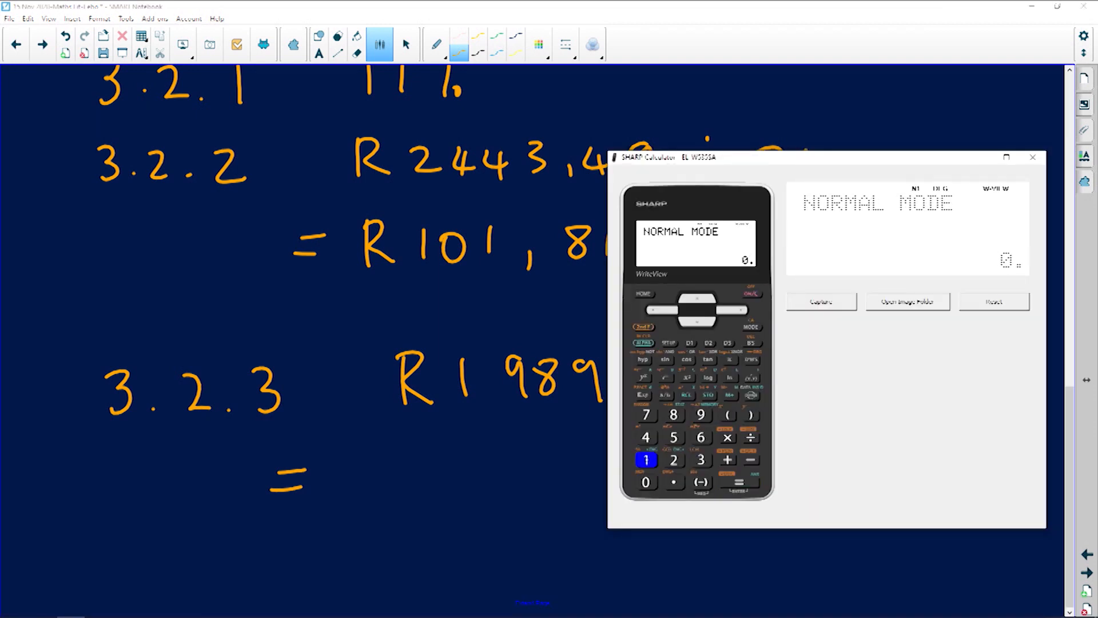
{"action": "left_click", "coordinate": [700, 414]}
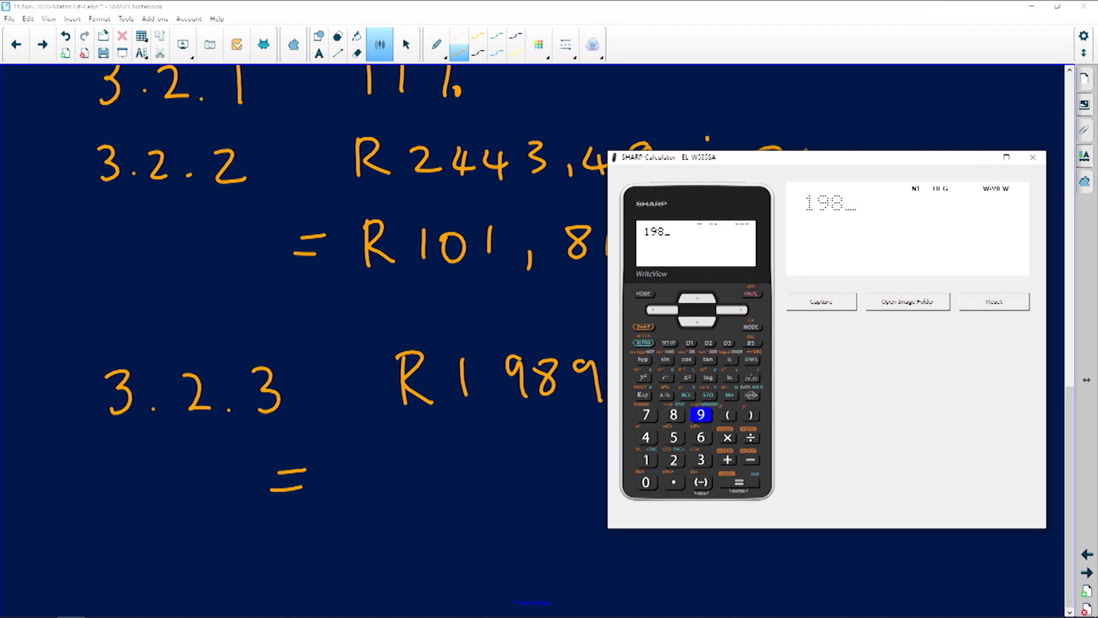
{"action": "left_click", "coordinate": [727, 459]}
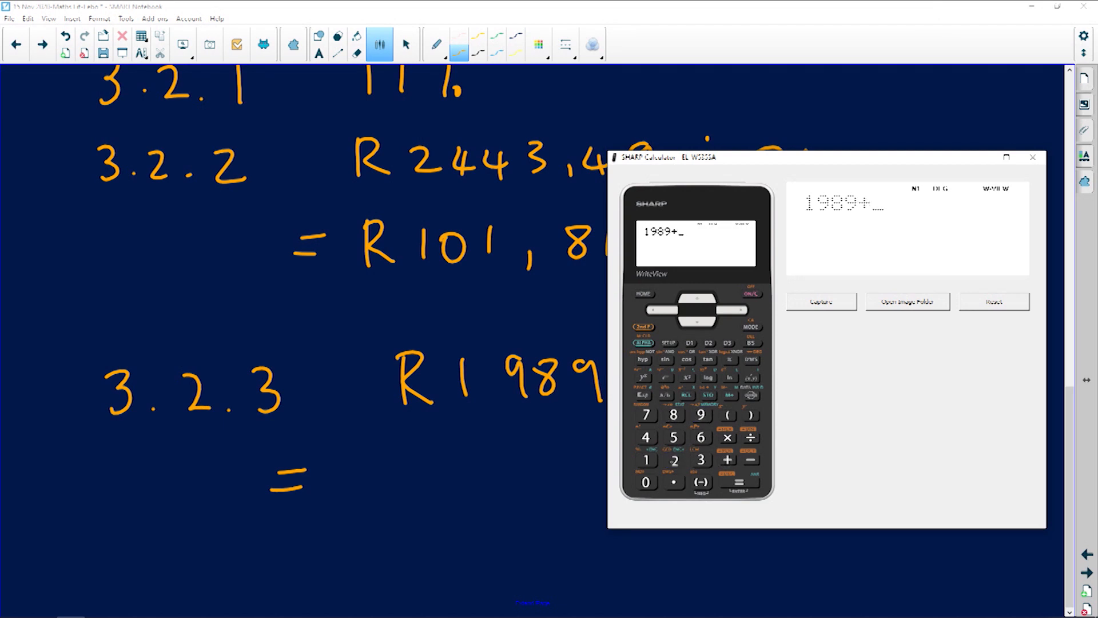
{"action": "left_click", "coordinate": [739, 481]}
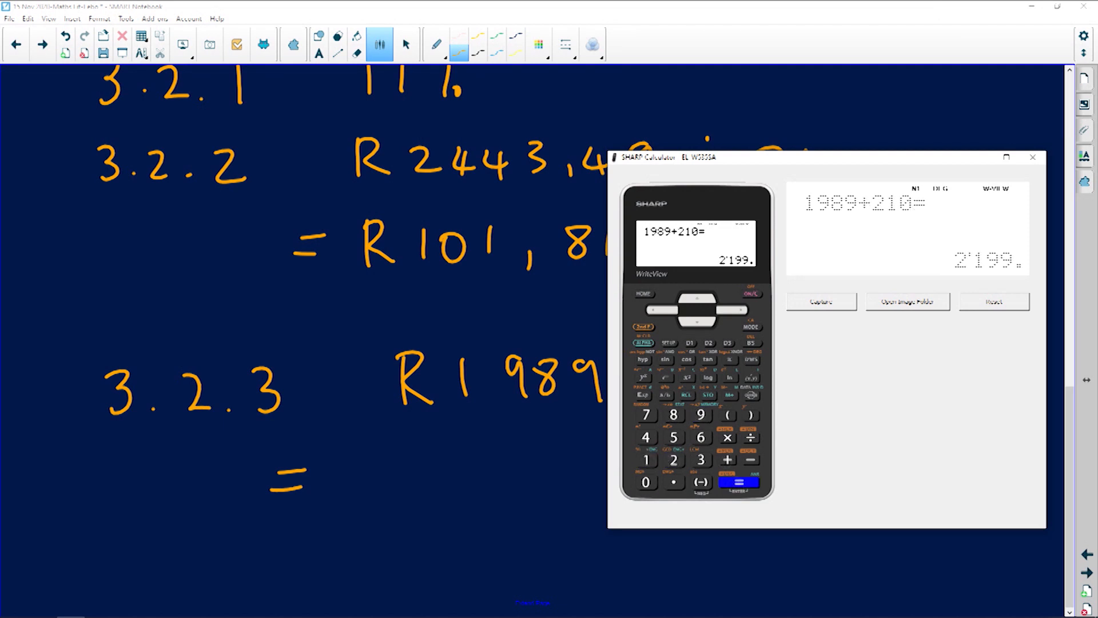
{"action": "left_click", "coordinate": [1032, 156]}
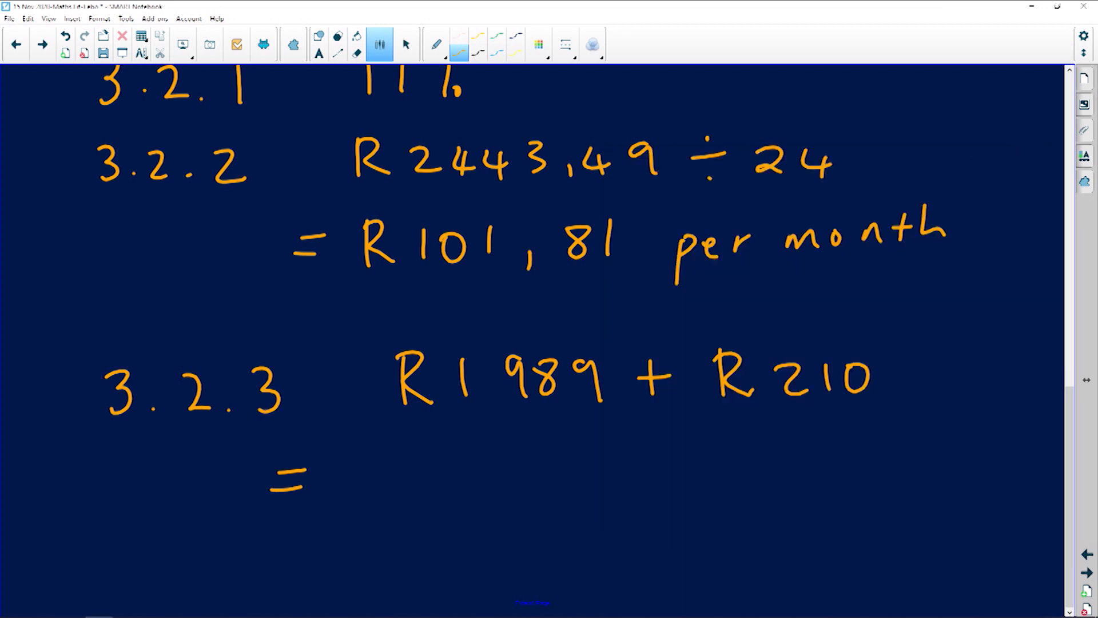
Write R2199 as the 3.2.3 result and underline it
{"action": "left_click_drag", "start_coordinate": [392, 483], "coordinate": [546, 483]}
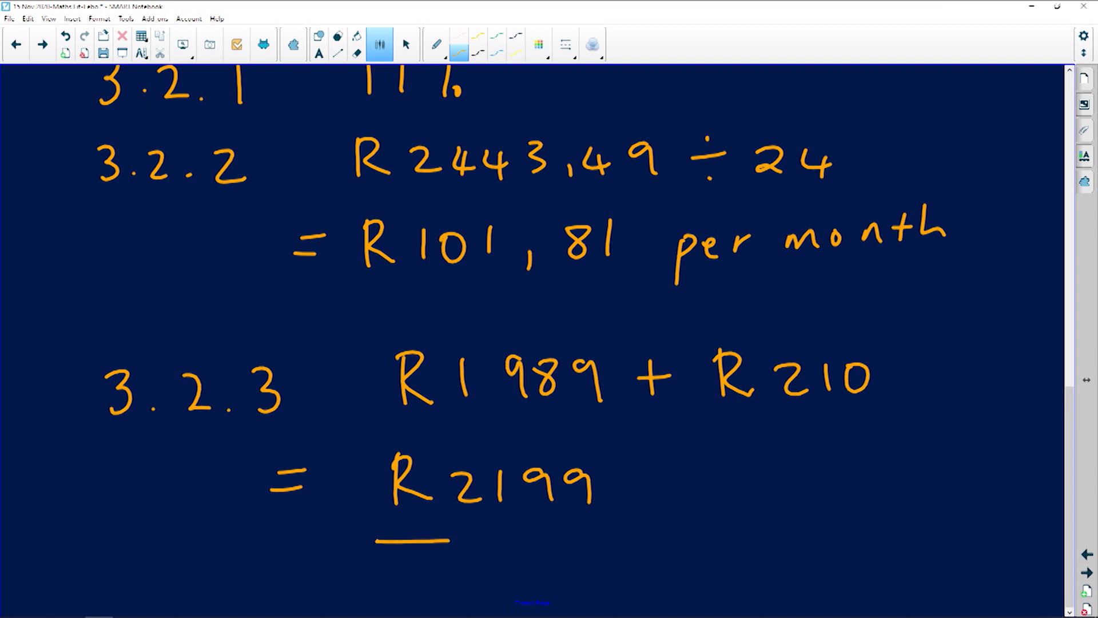
{"action": "left_click_drag", "start_coordinate": [375, 539], "coordinate": [623, 539]}
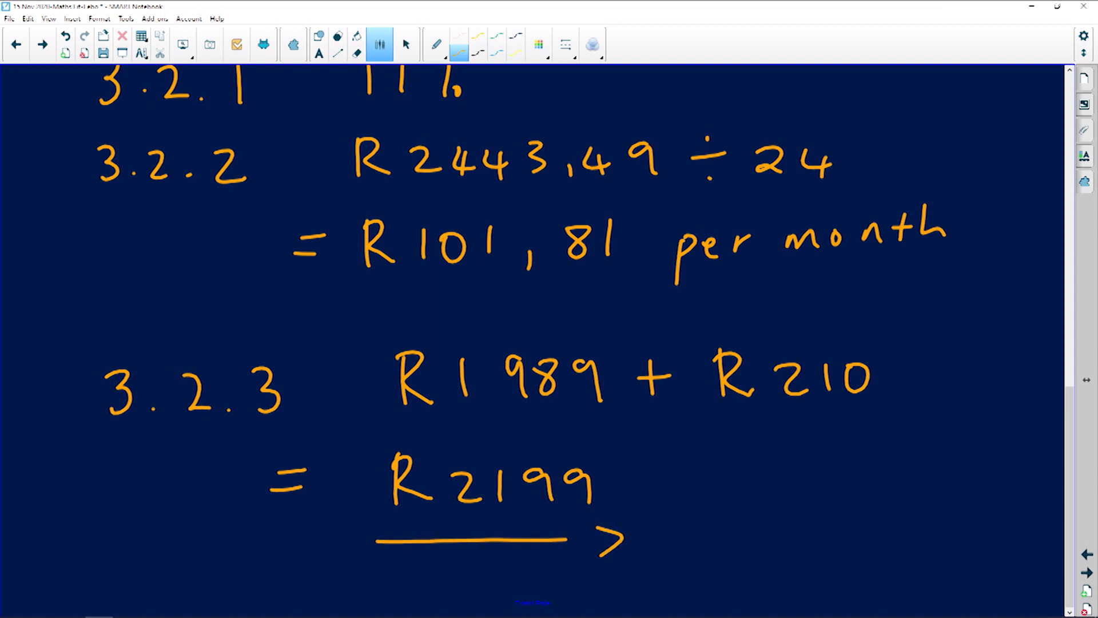